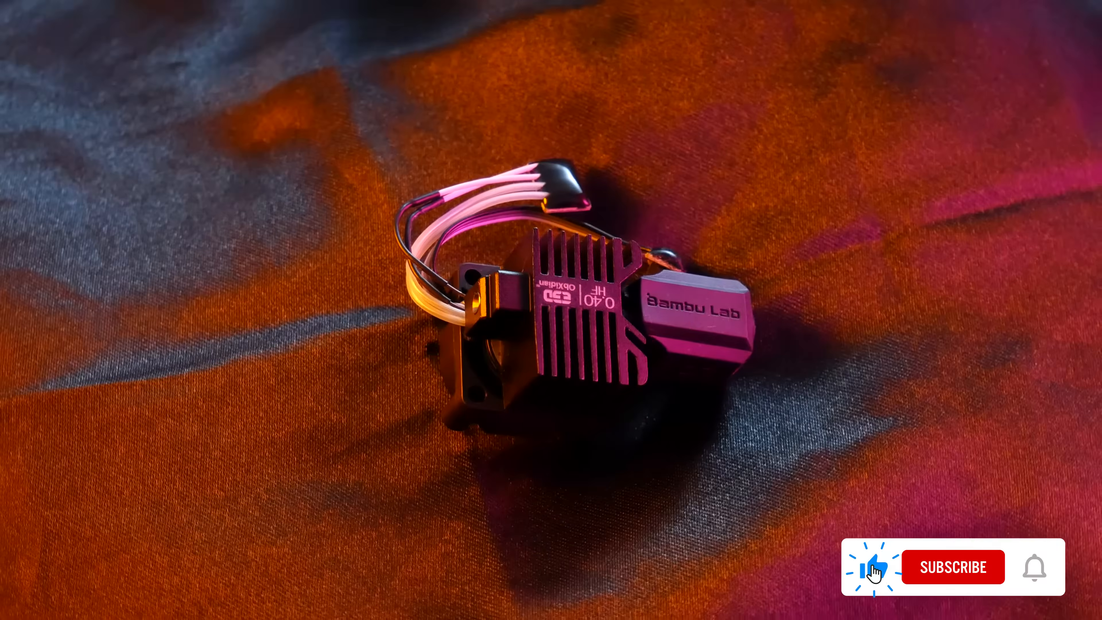
click(952, 567)
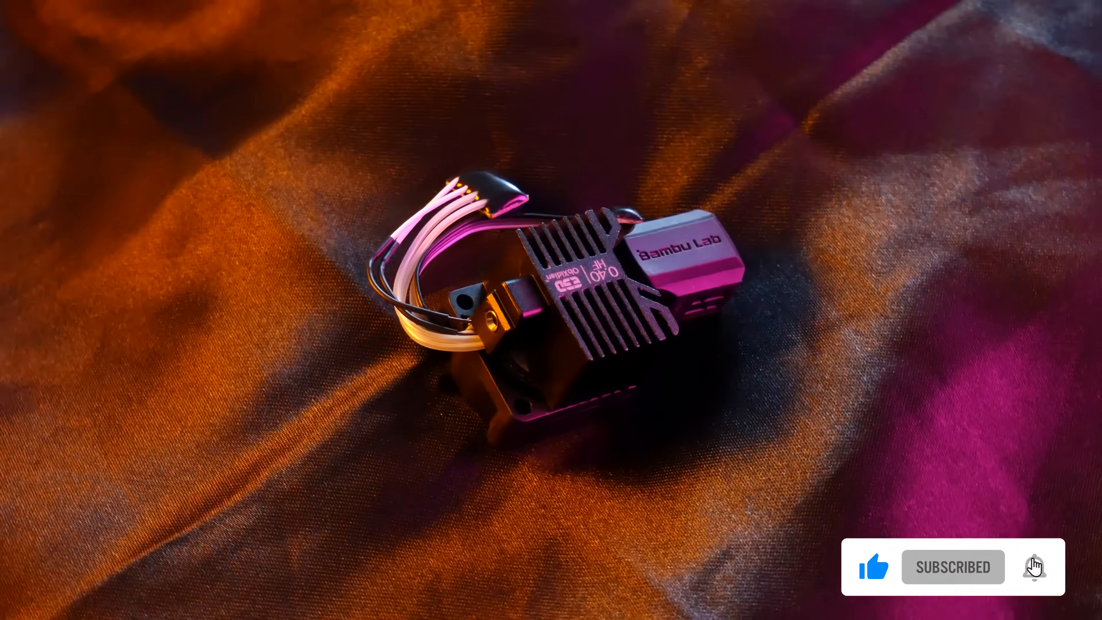
click(1034, 567)
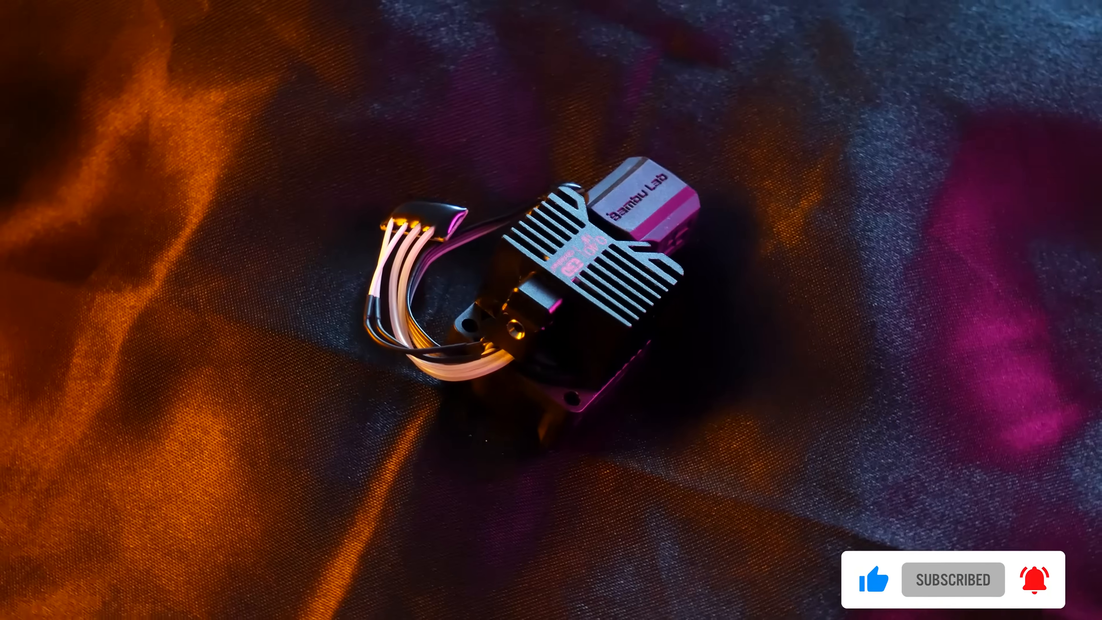